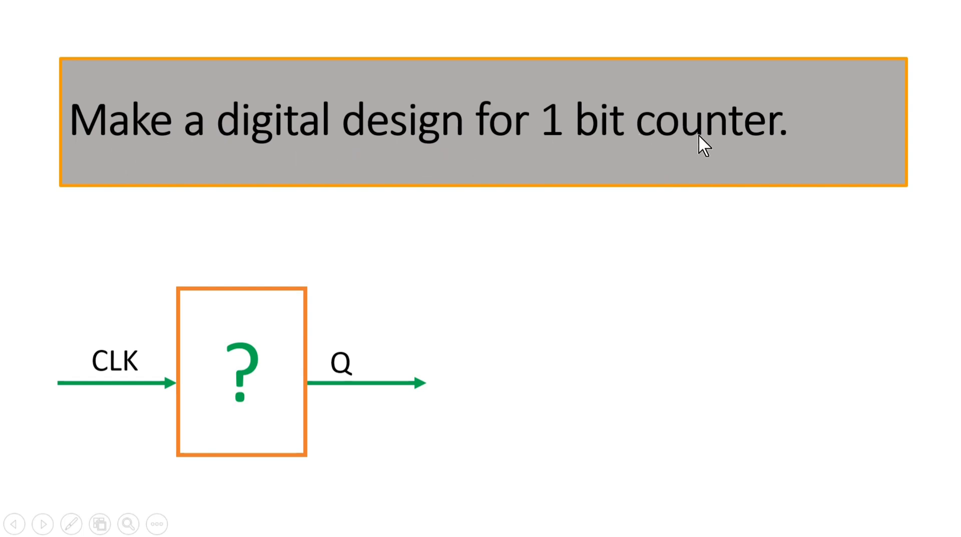
{"action": "mouse_move", "coordinate": [254, 306]}
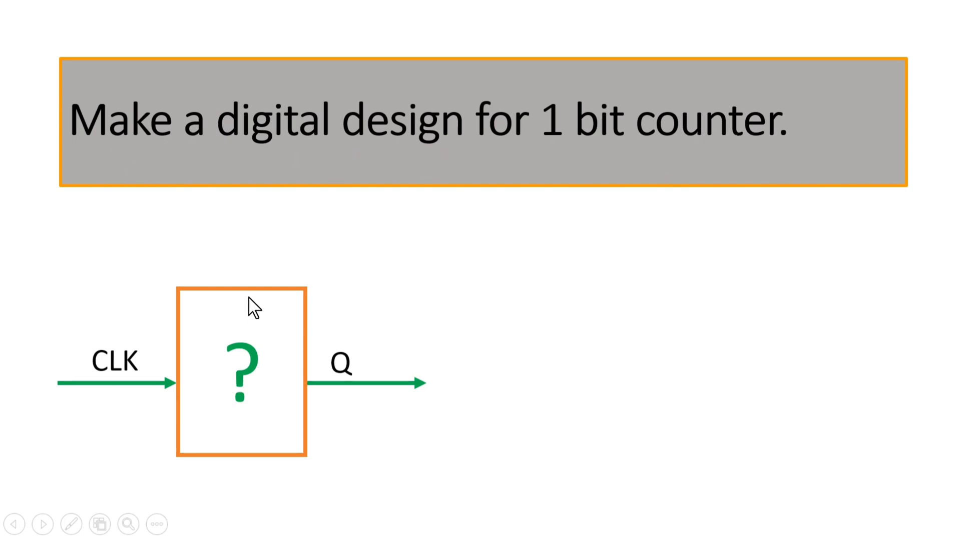
{"action": "mouse_move", "coordinate": [239, 346]}
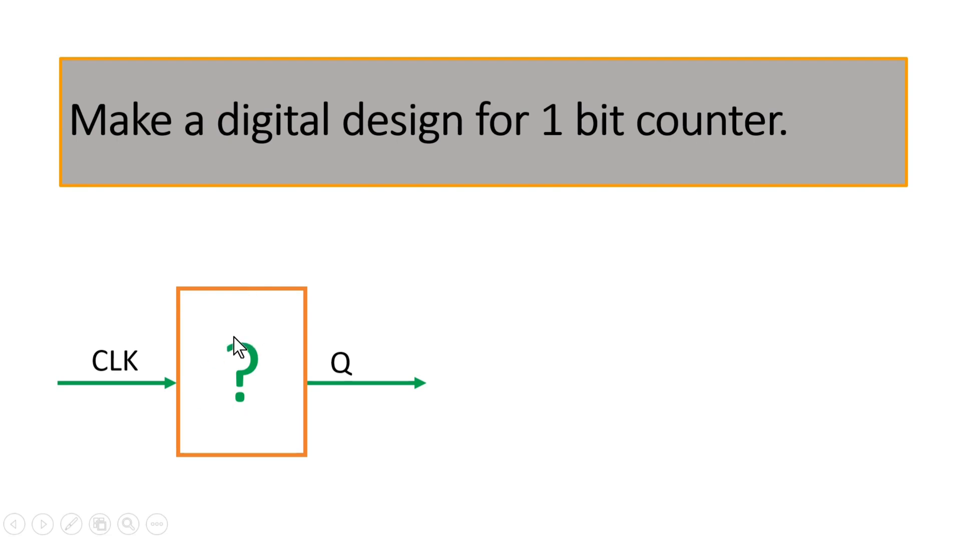
{"action": "mouse_move", "coordinate": [167, 396]}
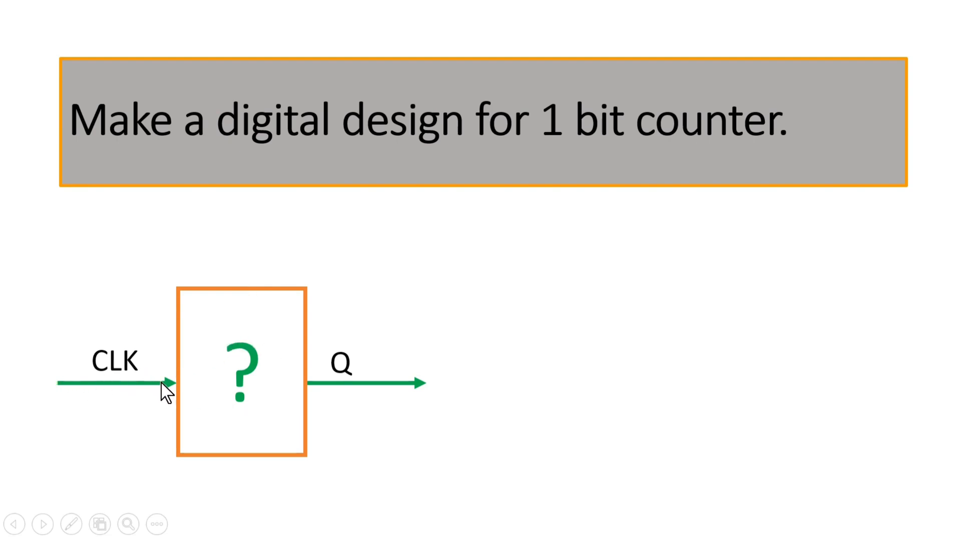
{"action": "mouse_move", "coordinate": [384, 393]}
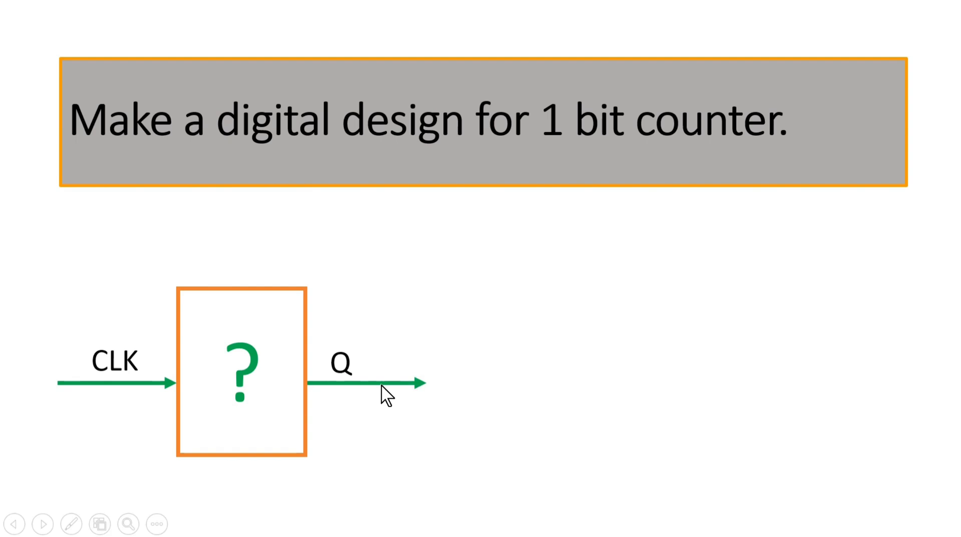
{"action": "mouse_move", "coordinate": [484, 214]}
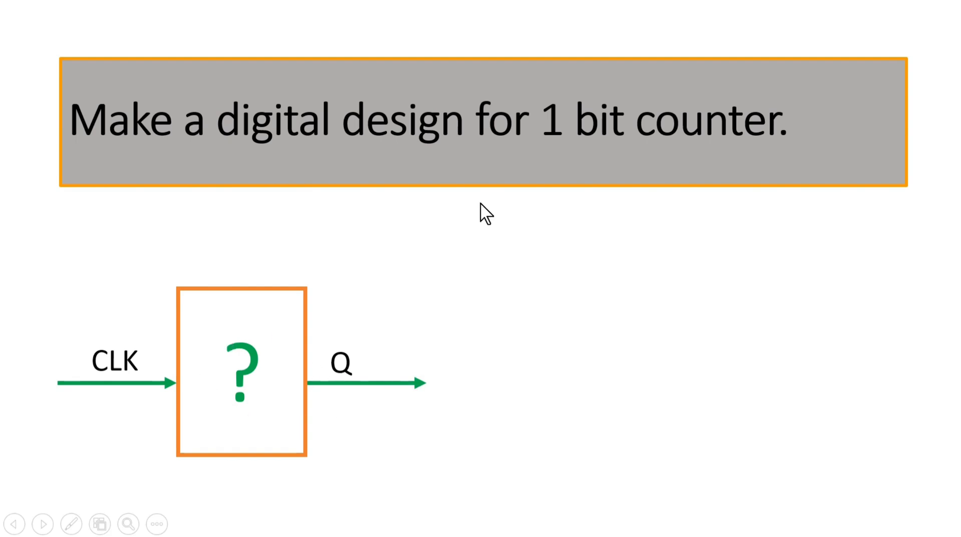
{"action": "mouse_move", "coordinate": [509, 293]}
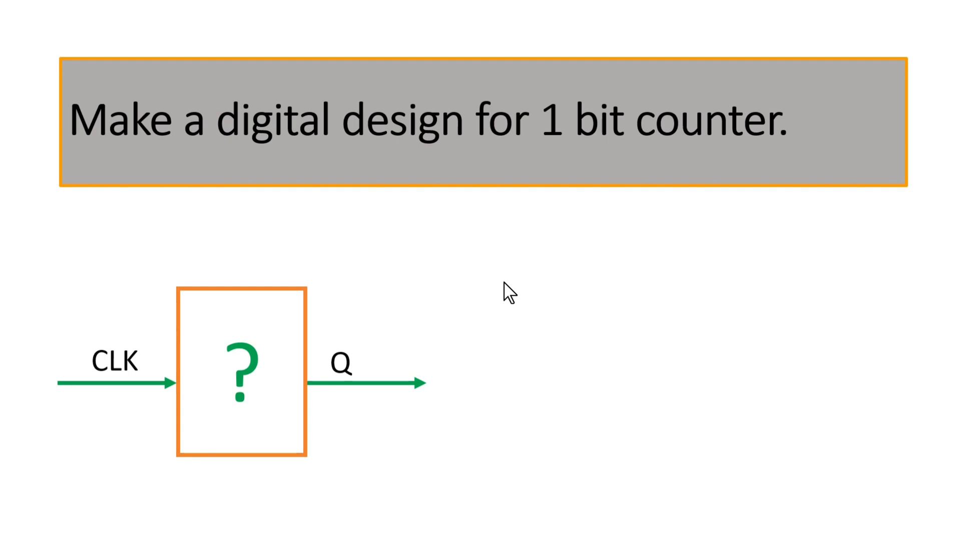
{"action": "mouse_move", "coordinate": [609, 299]}
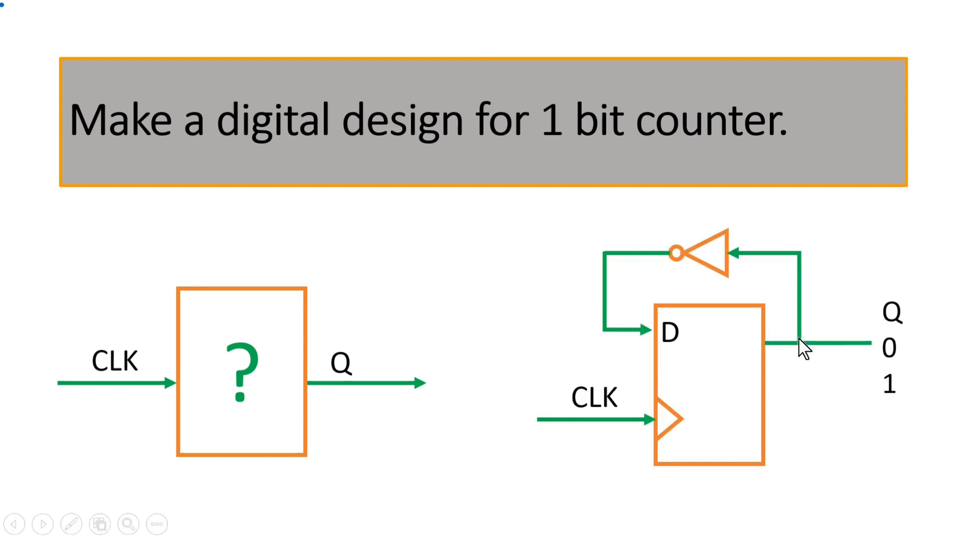
{"action": "mouse_move", "coordinate": [722, 373]}
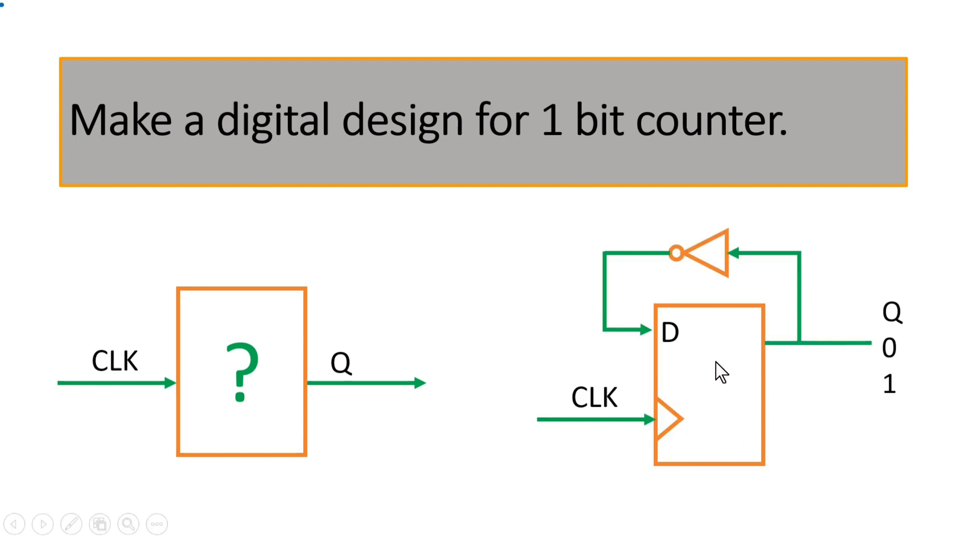
{"action": "mouse_move", "coordinate": [797, 292]}
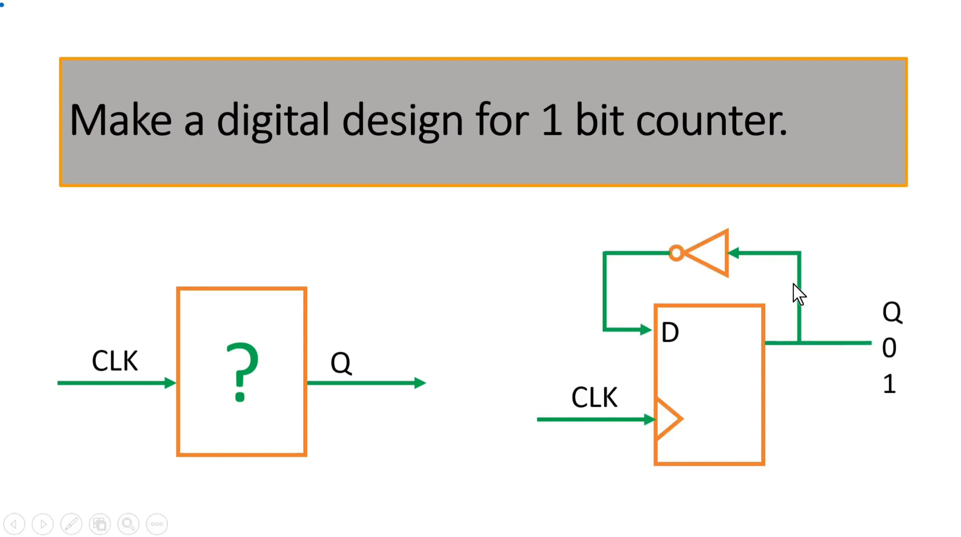
{"action": "mouse_move", "coordinate": [609, 322]}
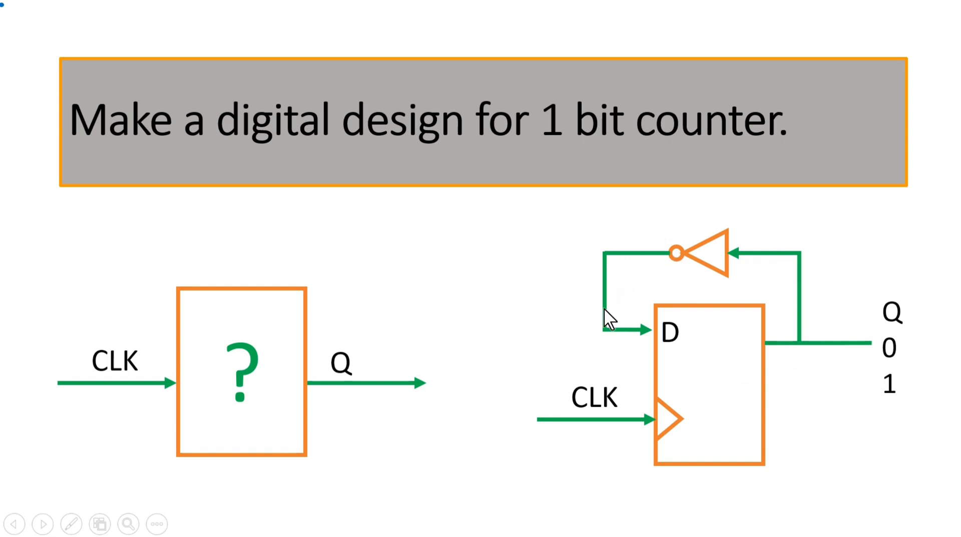
{"action": "mouse_move", "coordinate": [682, 270]}
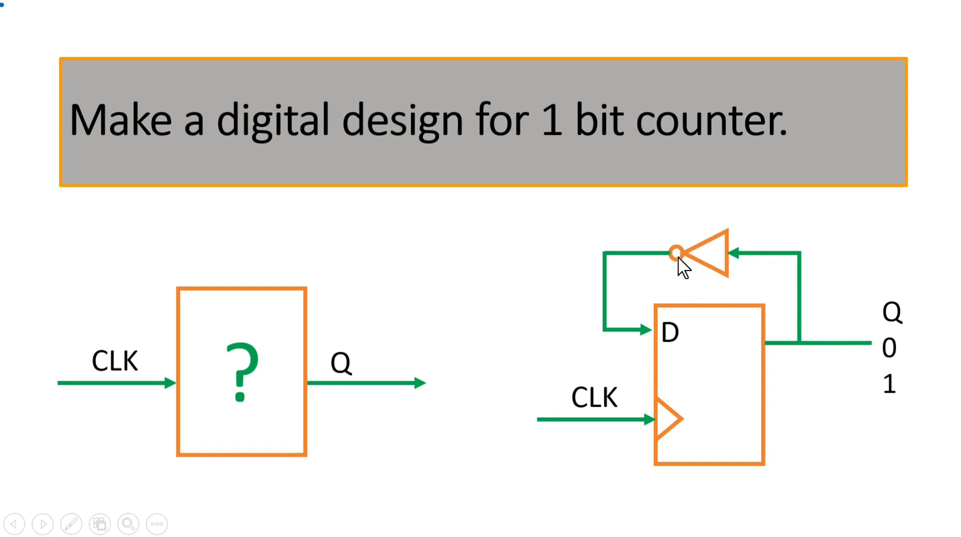
{"action": "mouse_move", "coordinate": [784, 341]}
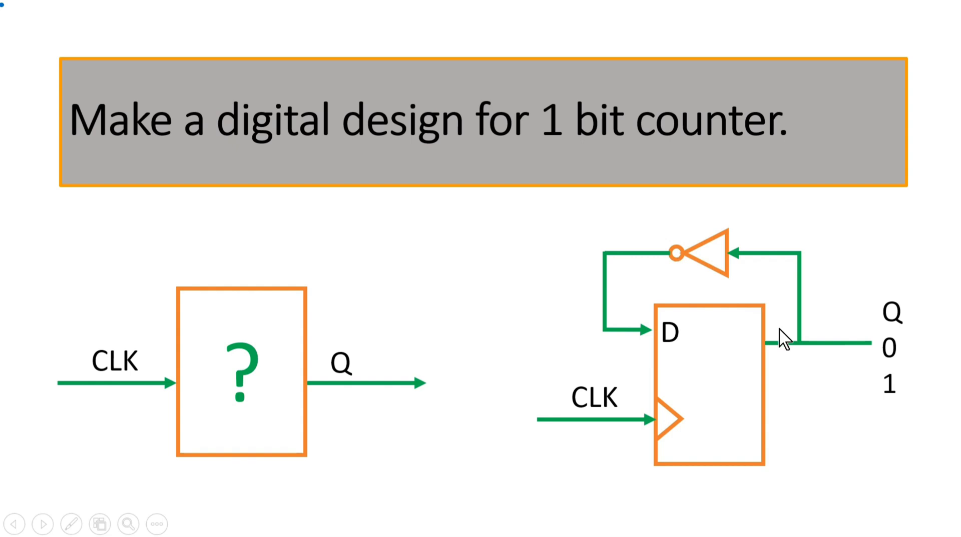